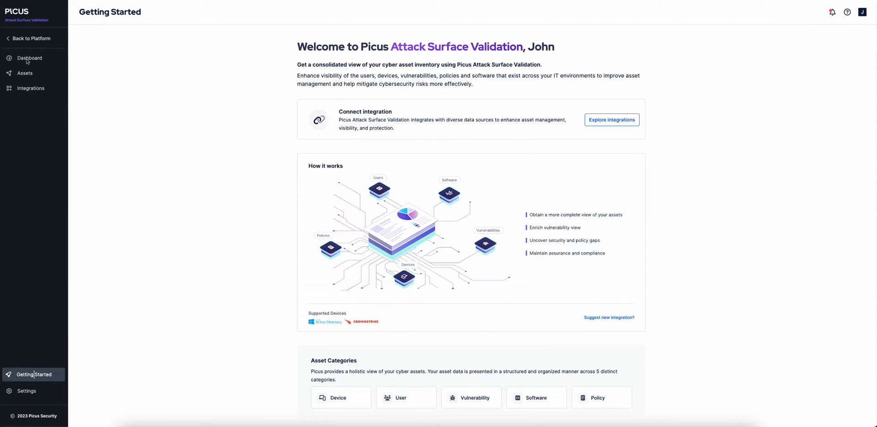
# Show the Dashboard overview with 6,016 total assets and device insight statistics.
pyautogui.click(29, 58)
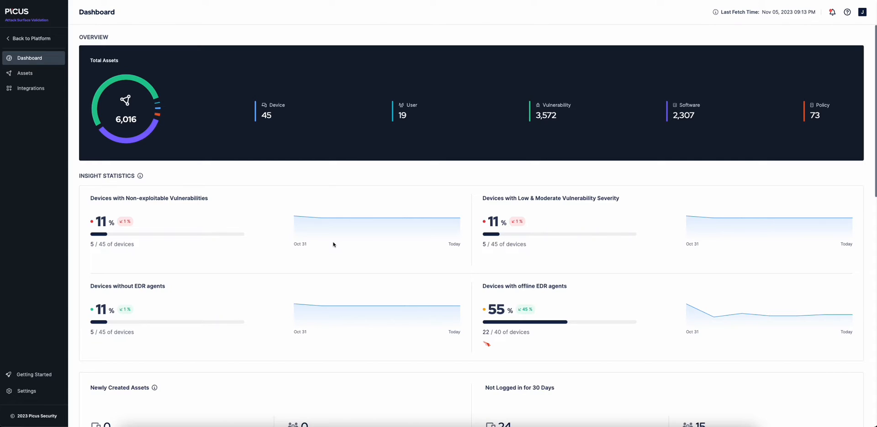
pyautogui.moveTo(274, 129)
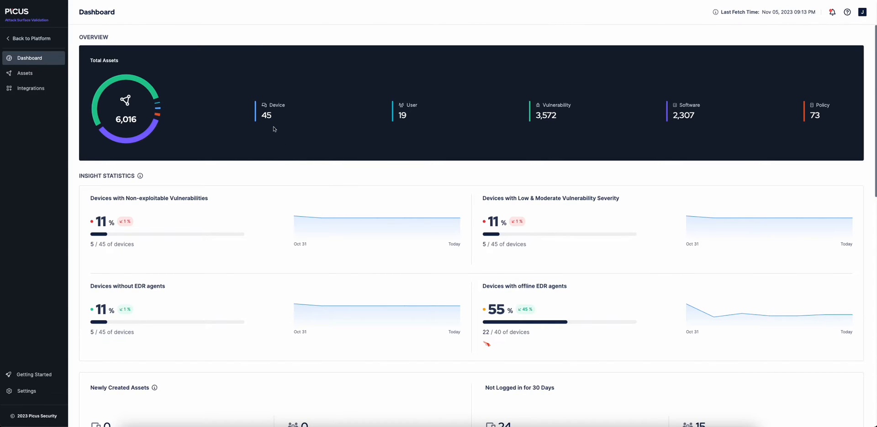
pyautogui.moveTo(267, 124)
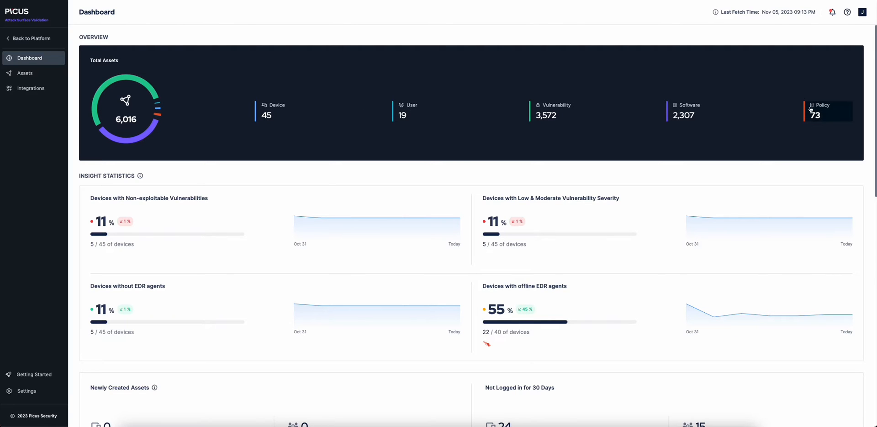
pyautogui.scroll(-3)
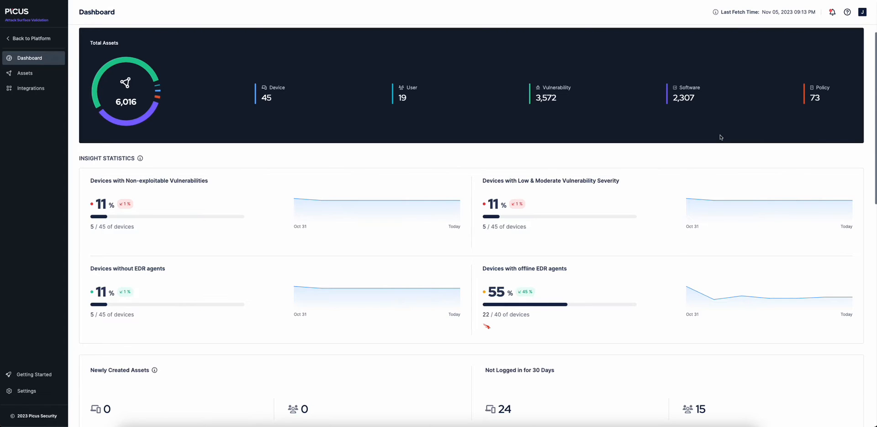
pyautogui.moveTo(281, 206)
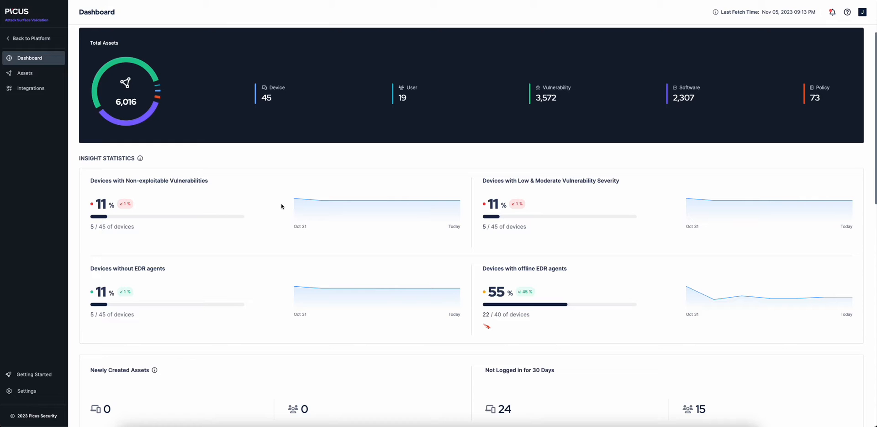
pyautogui.scroll(-3)
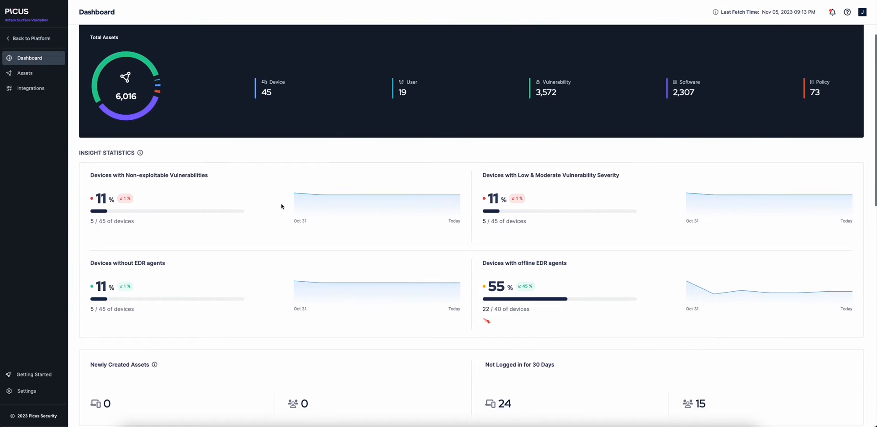
pyautogui.scroll(-3)
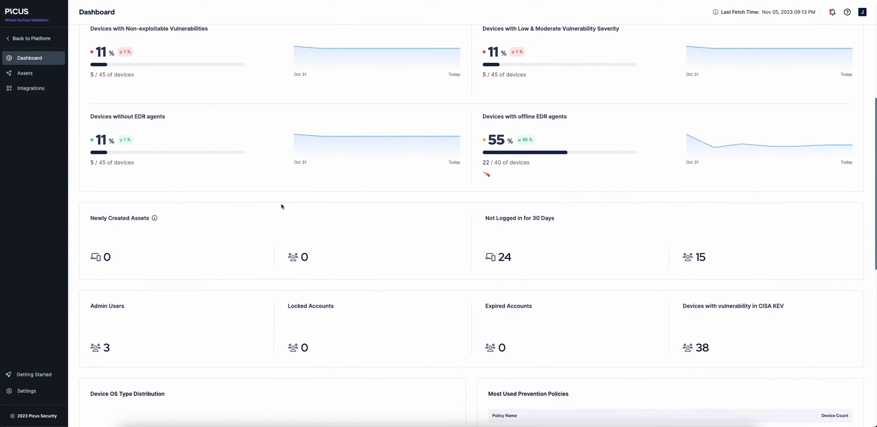
pyautogui.scroll(-3)
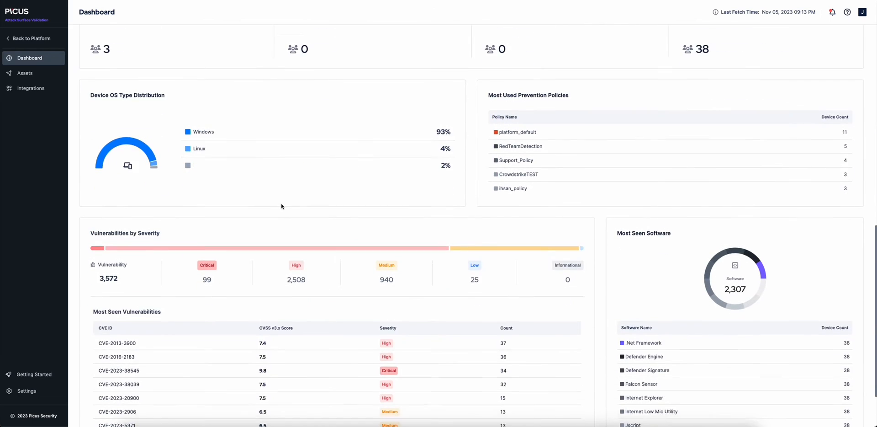
pyautogui.scroll(-3)
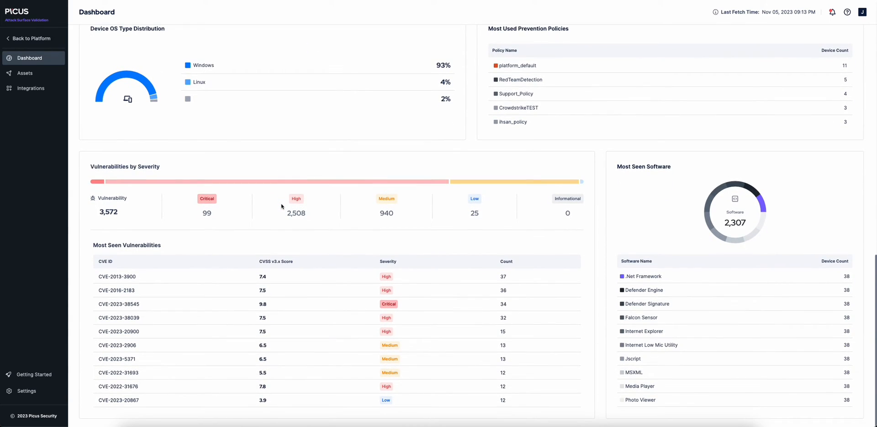
pyautogui.moveTo(101, 113)
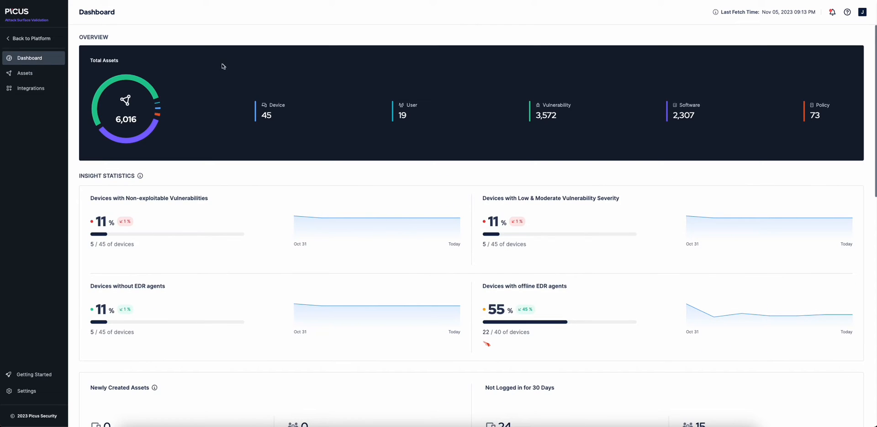
pyautogui.click(25, 73)
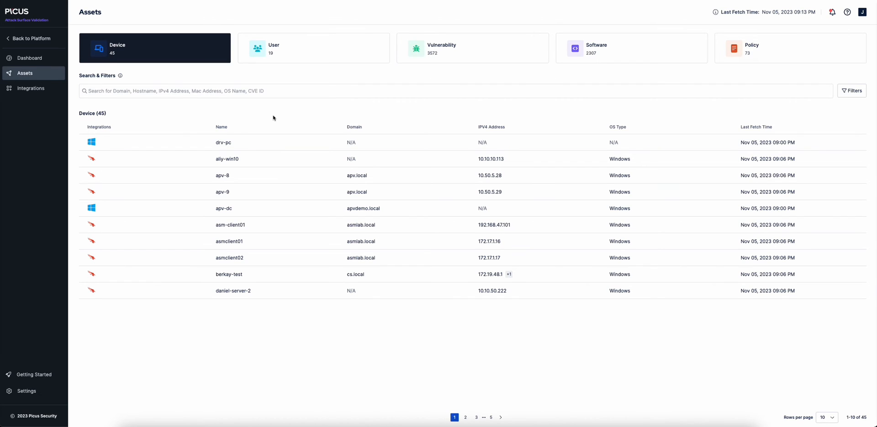
pyautogui.moveTo(224, 113)
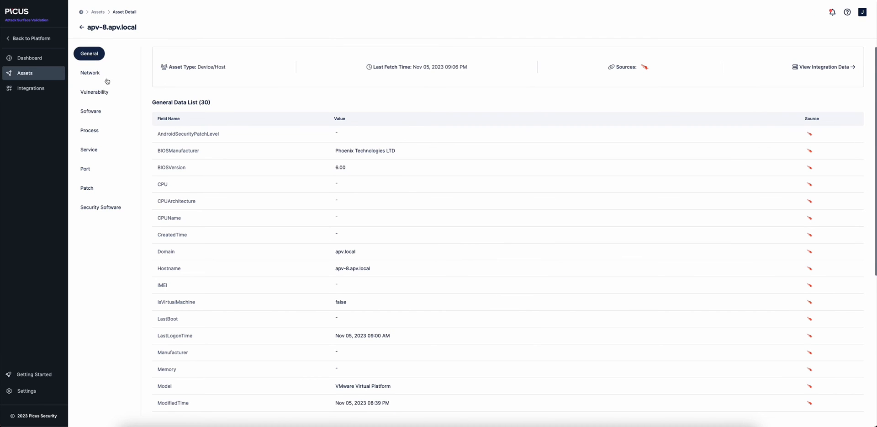
# Show the six vulnerabilities on apv-8.apv.local, including critical CVE-2023-38545.
pyautogui.scroll(-3)
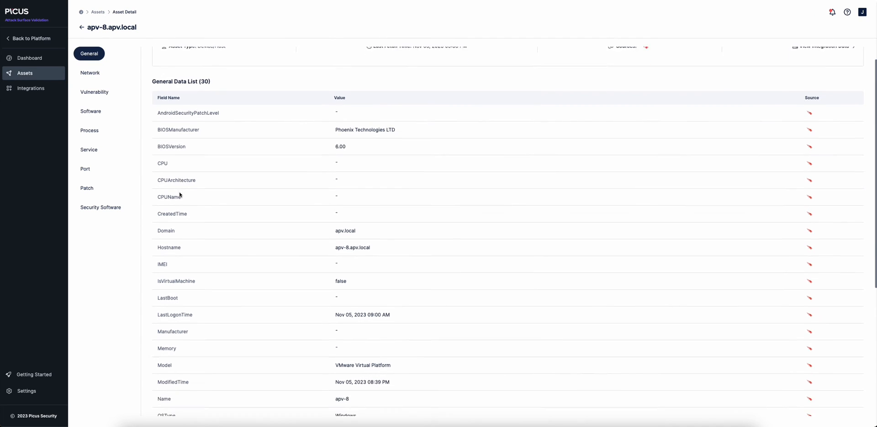
pyautogui.scroll(-3)
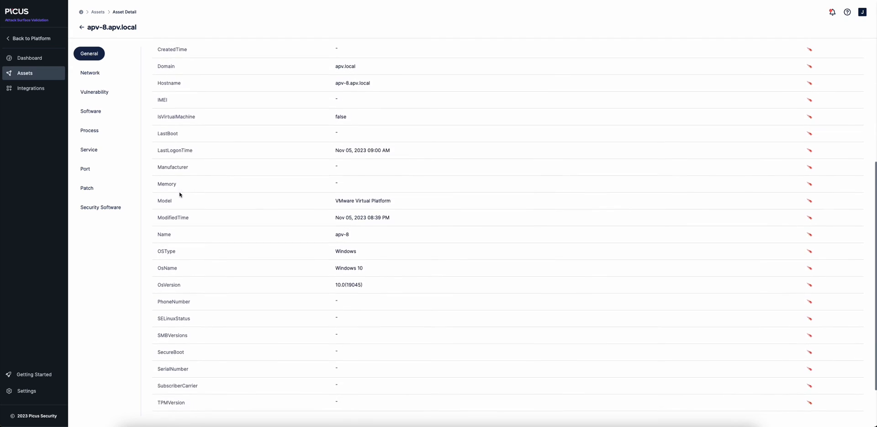
pyautogui.click(94, 92)
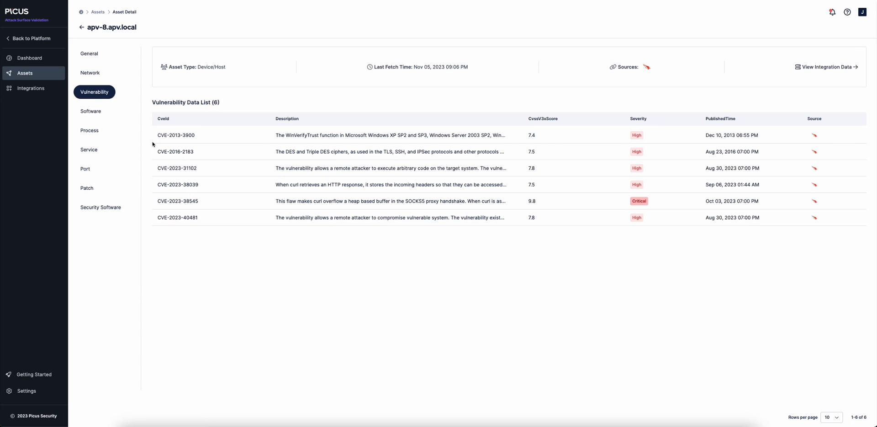